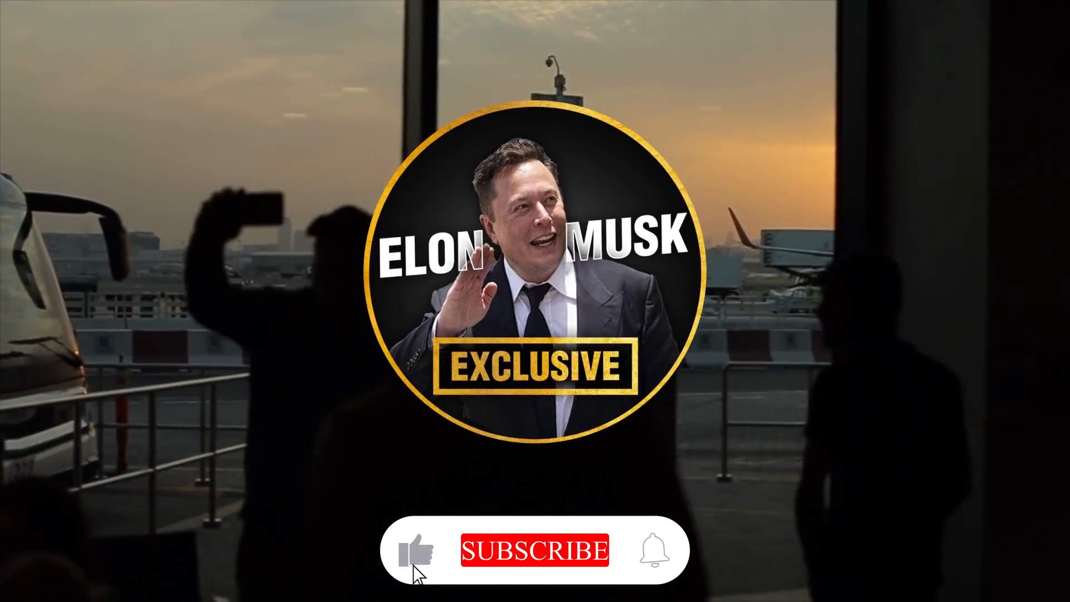
pyautogui.click(534, 550)
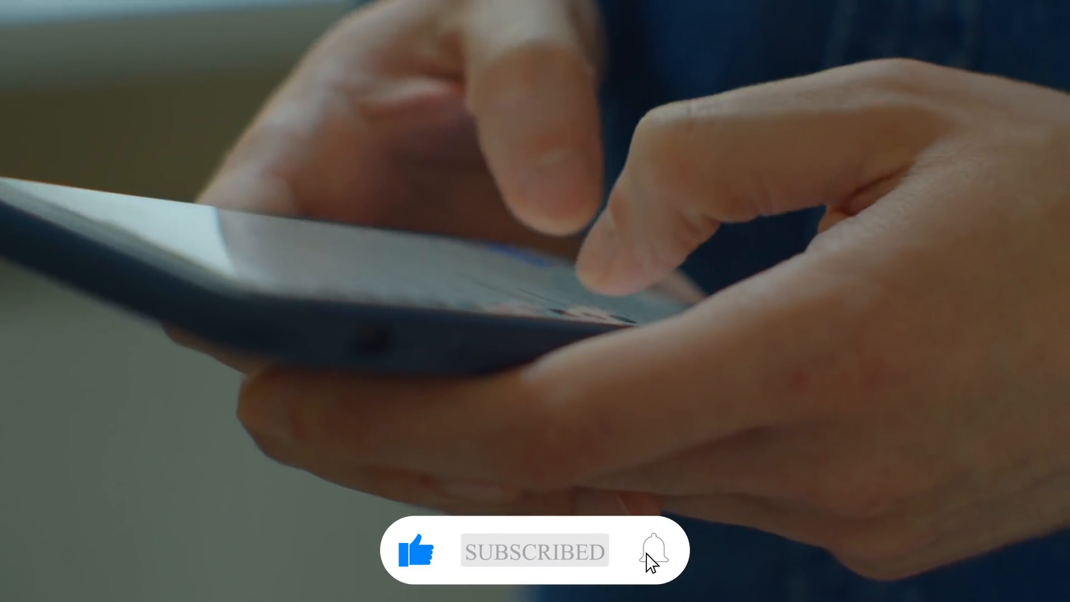